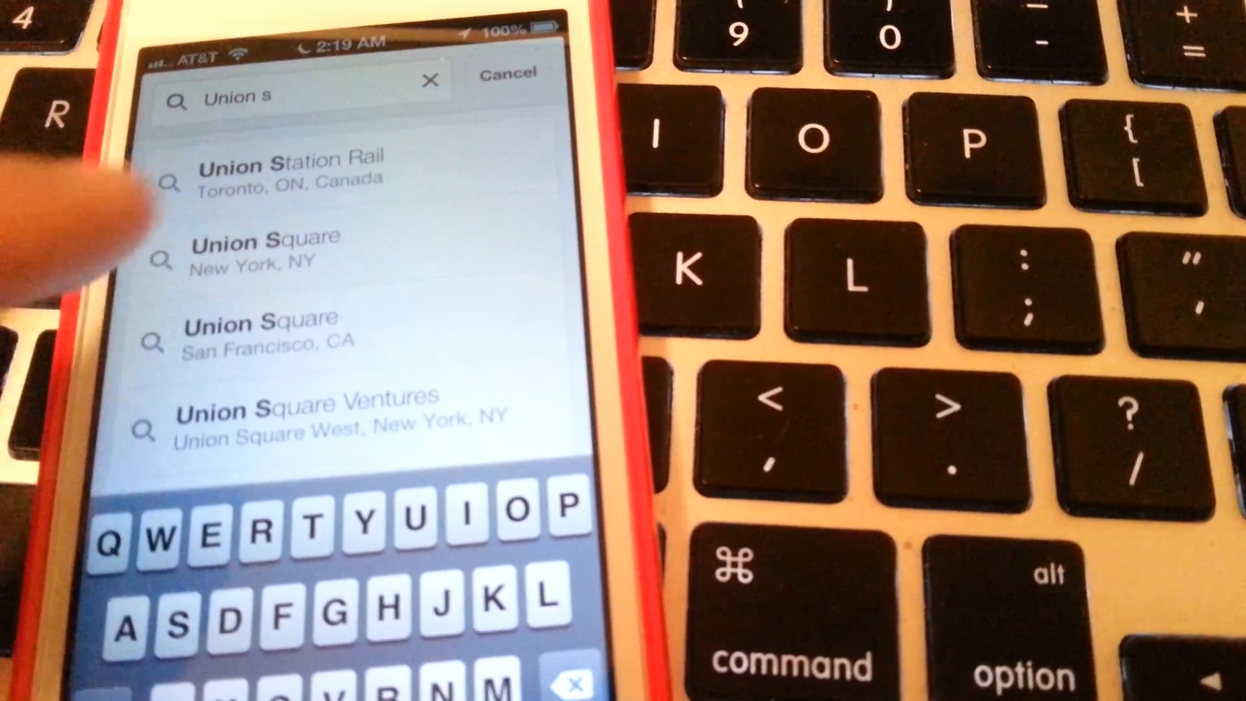
- Choose the 'Union Square, New York, NY' suggestion to display it on the map
click(254, 254)
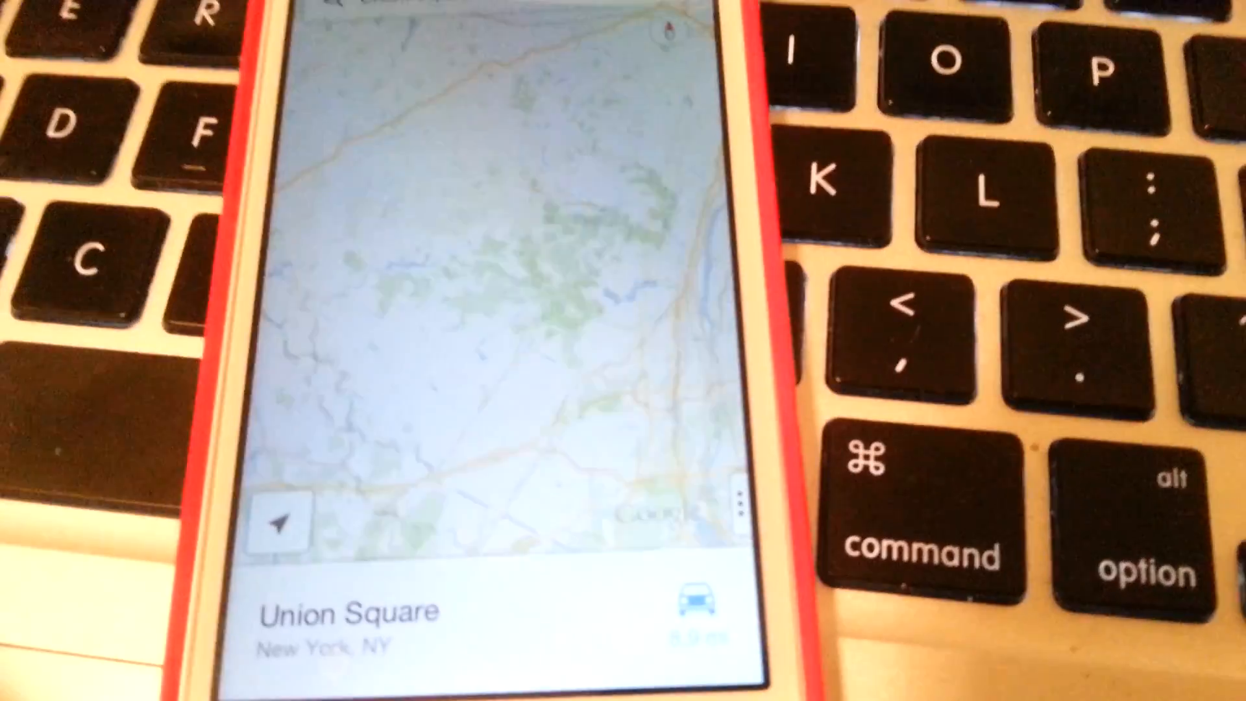